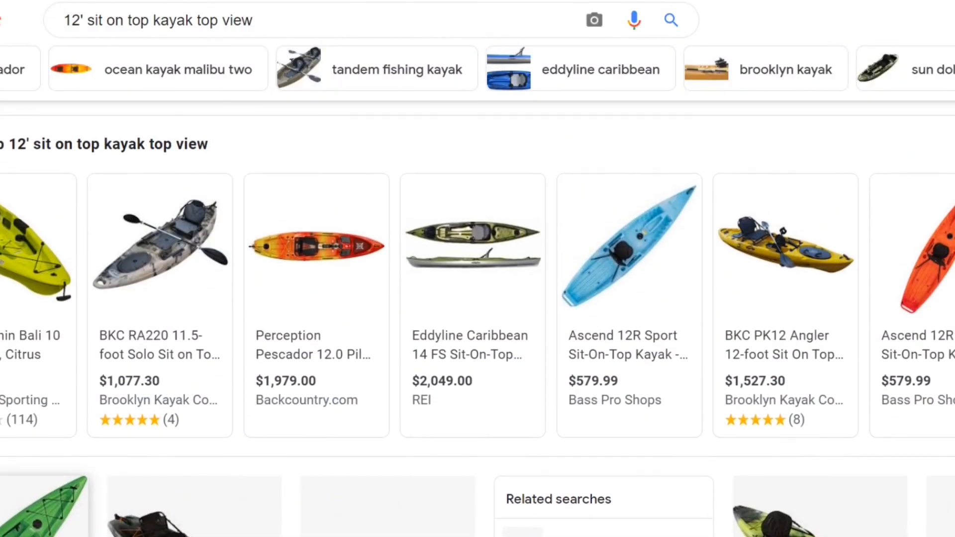
Step: Scroll the Ascend 12R Sport kayak page down to its top-view image and 12'L x 31"W size
scroll("down", 3)
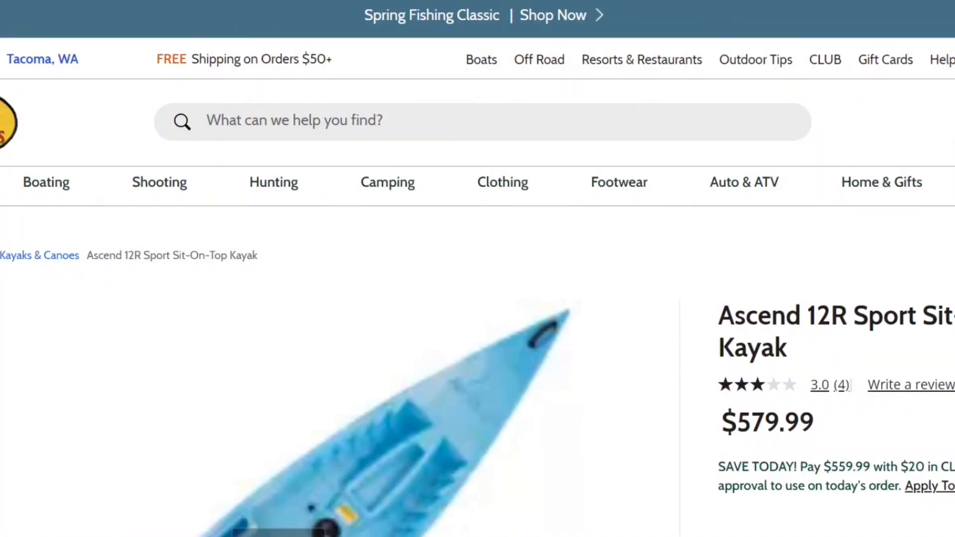
scroll("down", 3)
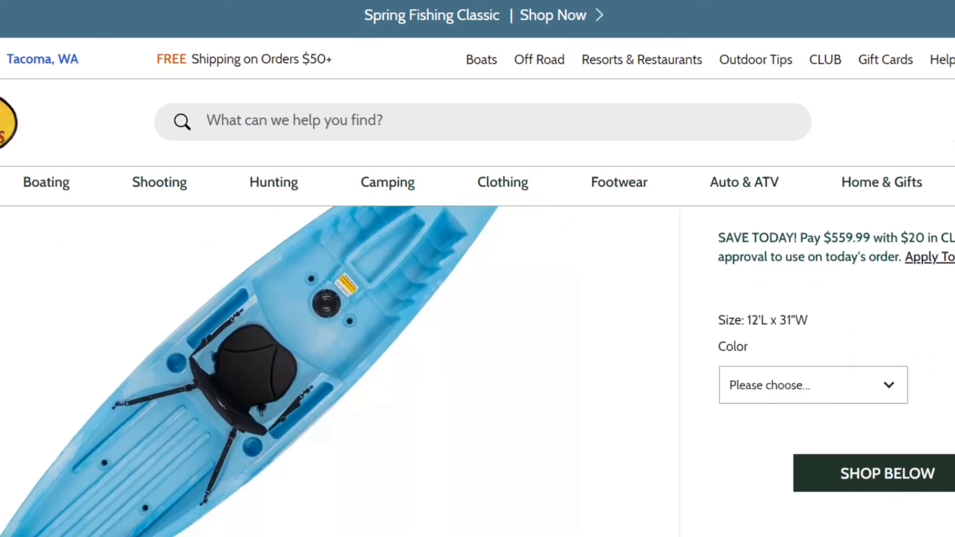
scroll("down", 3)
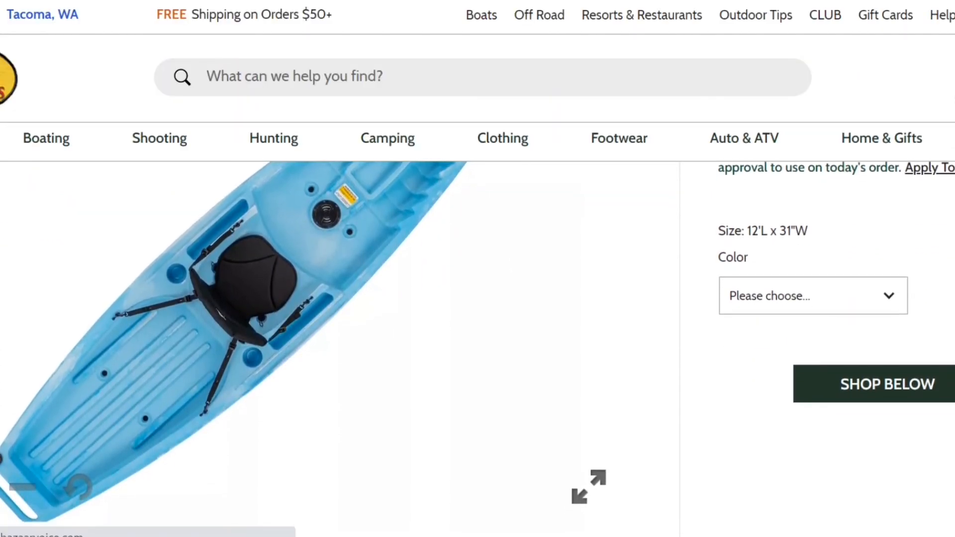
left_click(589, 484)
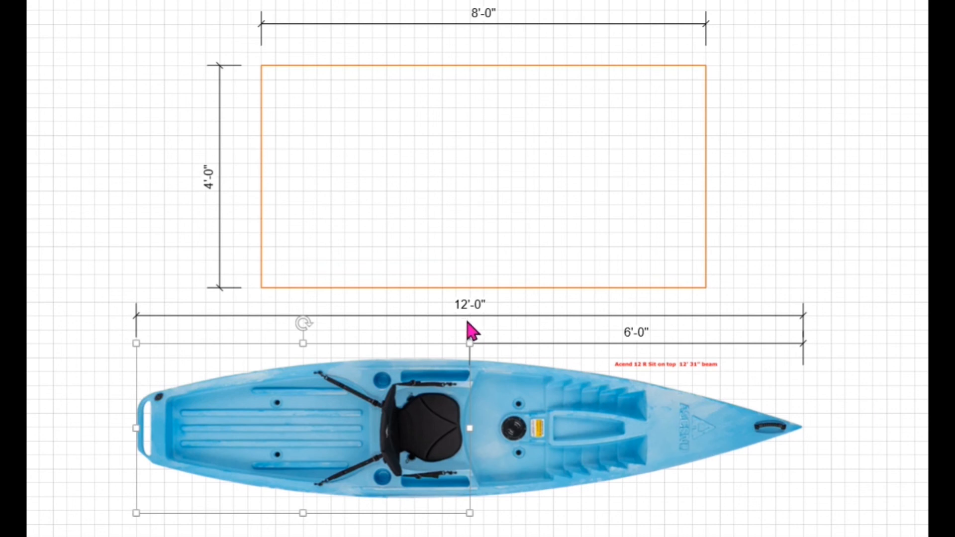
mouse_move(798, 358)
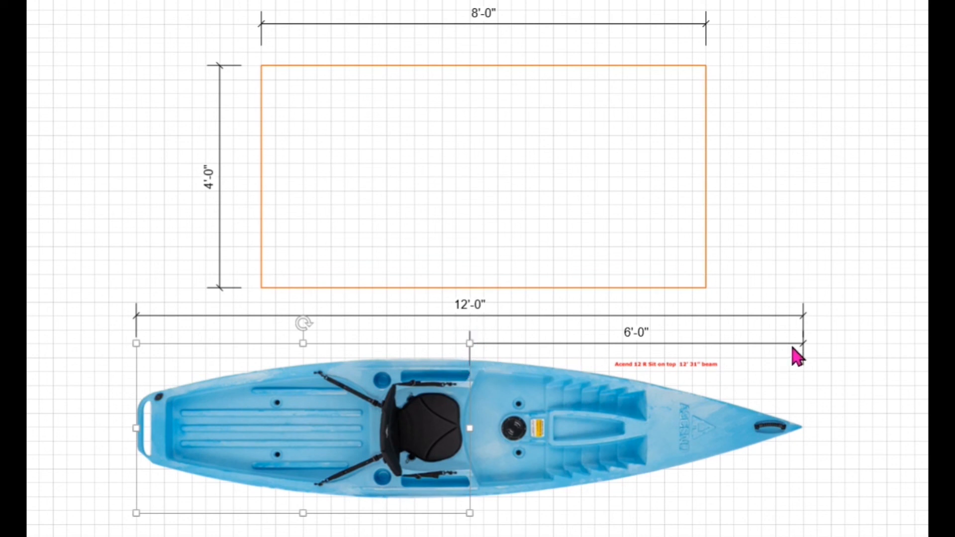
mouse_move(457, 357)
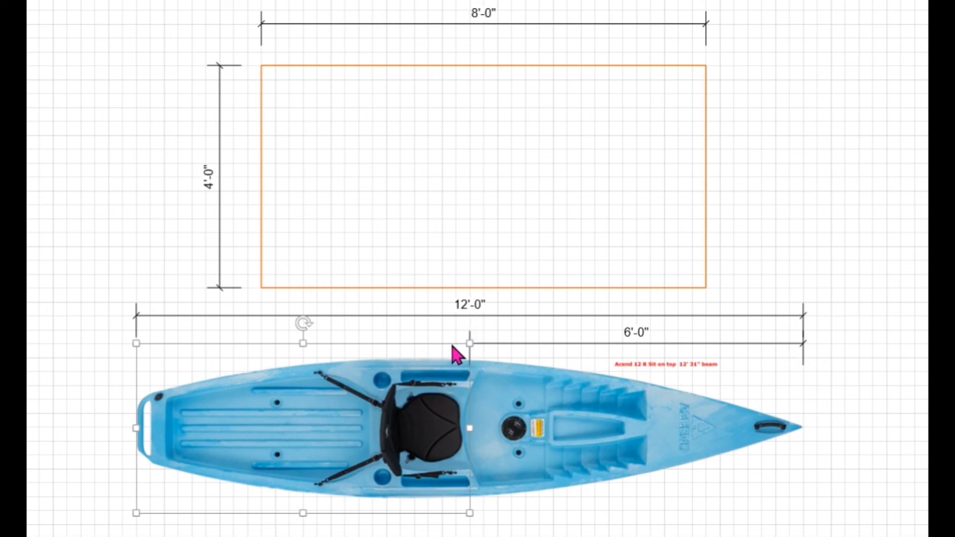
mouse_move(560, 201)
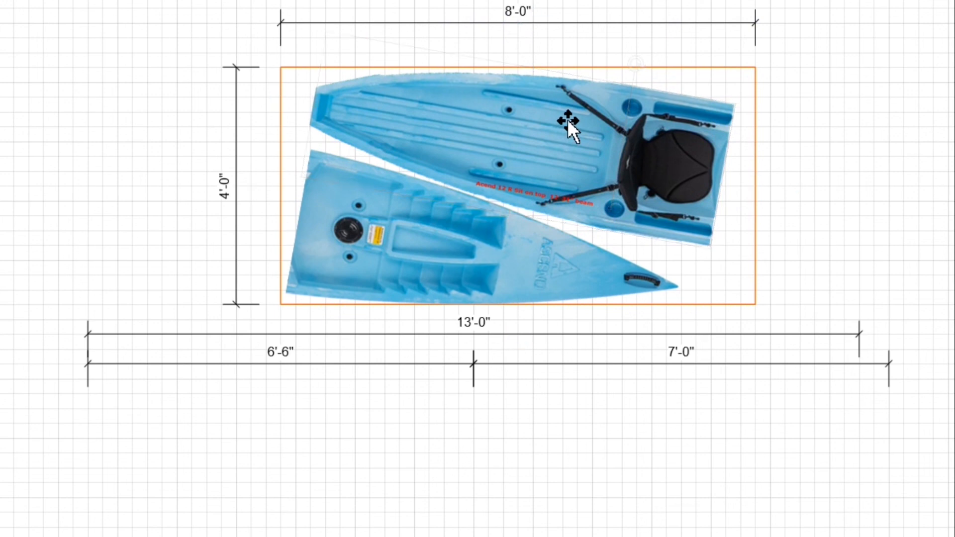
mouse_move(630, 193)
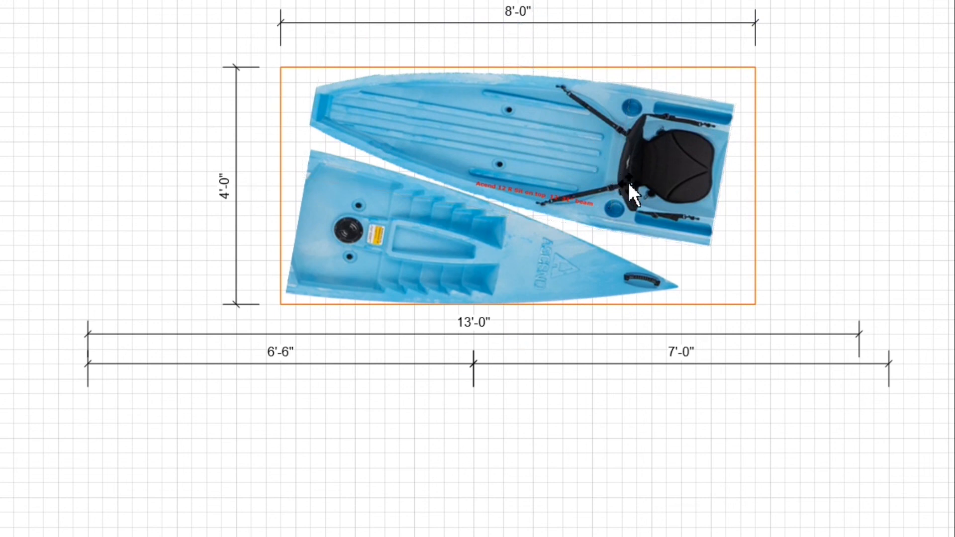
Step: Select a kayak section inside the 4'×8' sheet rectangle
left_click(512, 183)
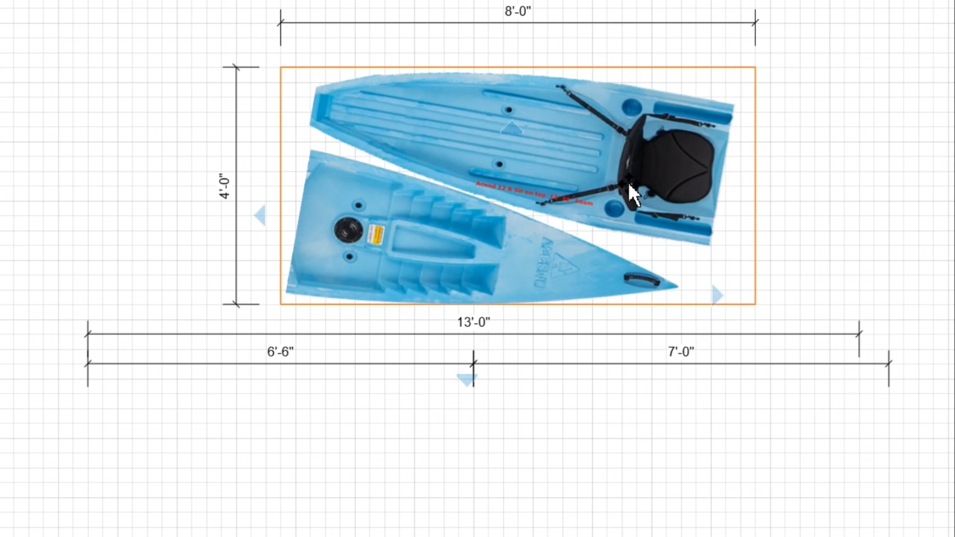